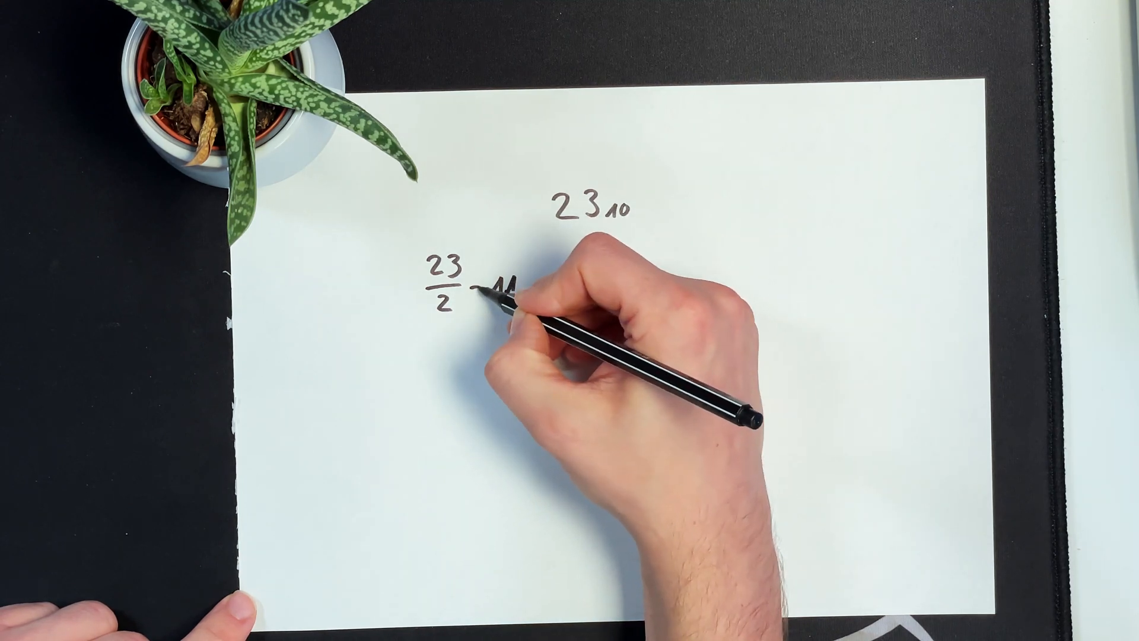
{"action": "type", "text": "=11 R:1"}
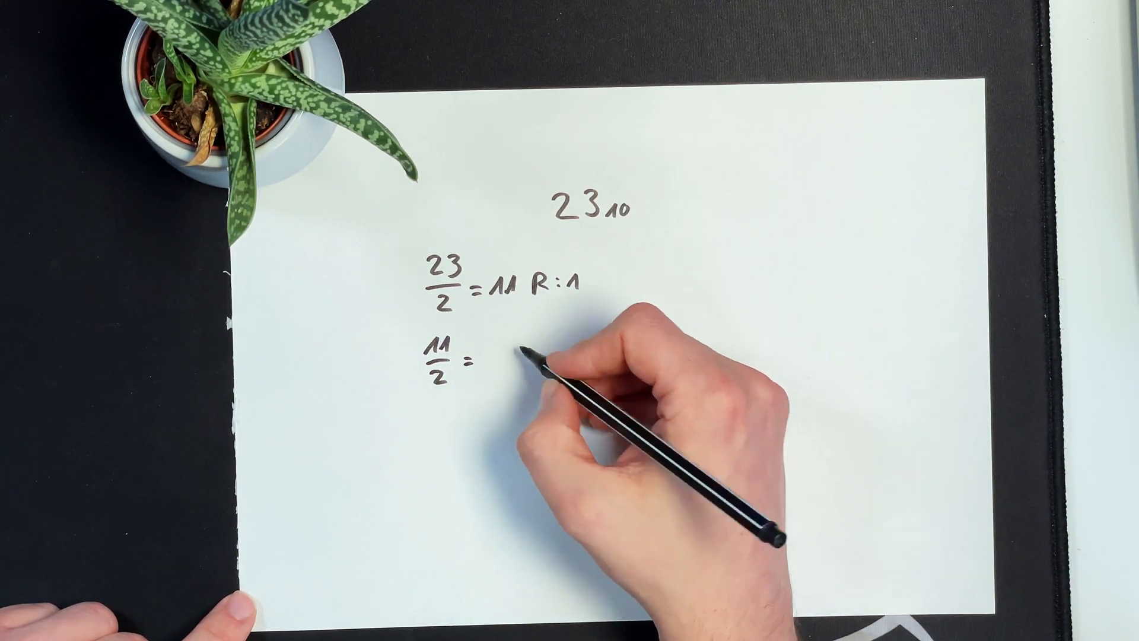
{"action": "type", "text": "= 5 R:1"}
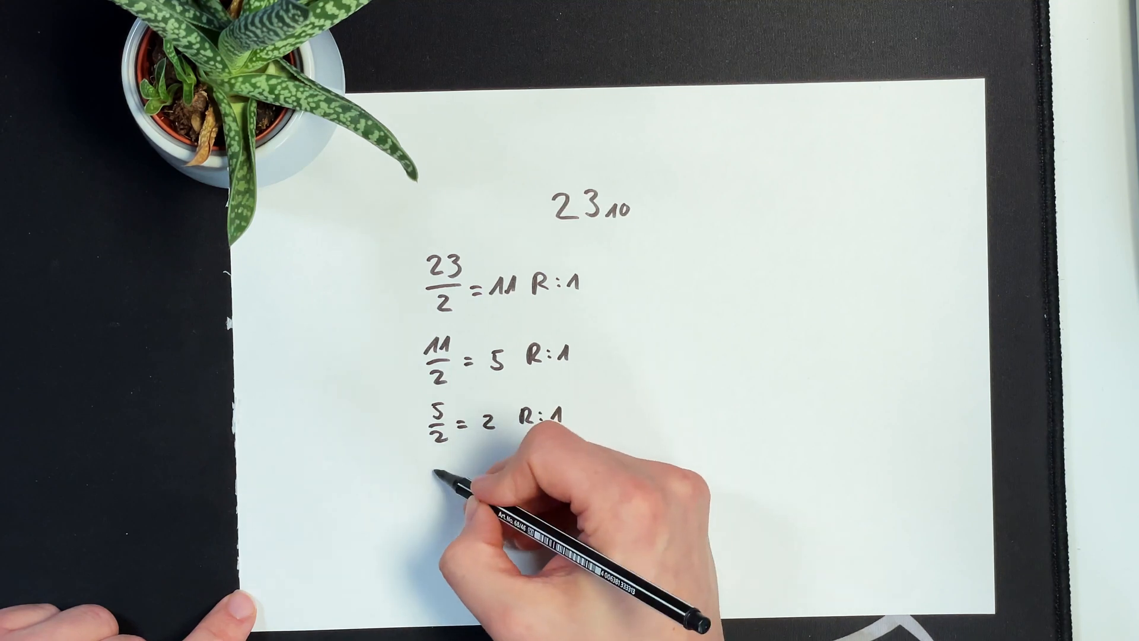
{"action": "type", "text": "2/2 = 1 R:0"}
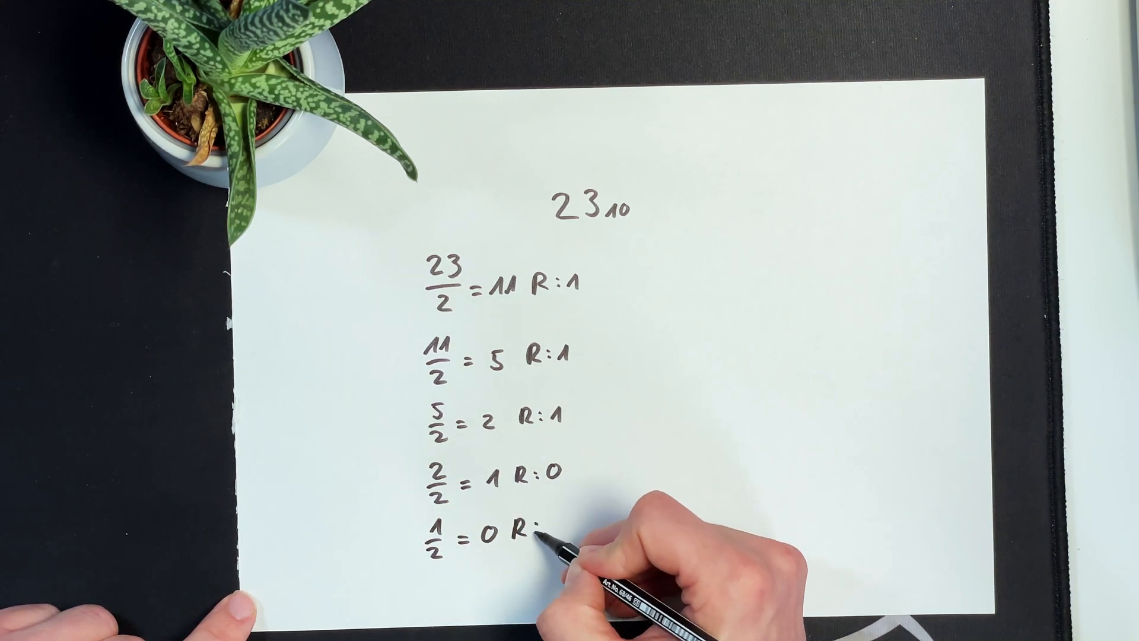
{"action": "type", "text": "1"}
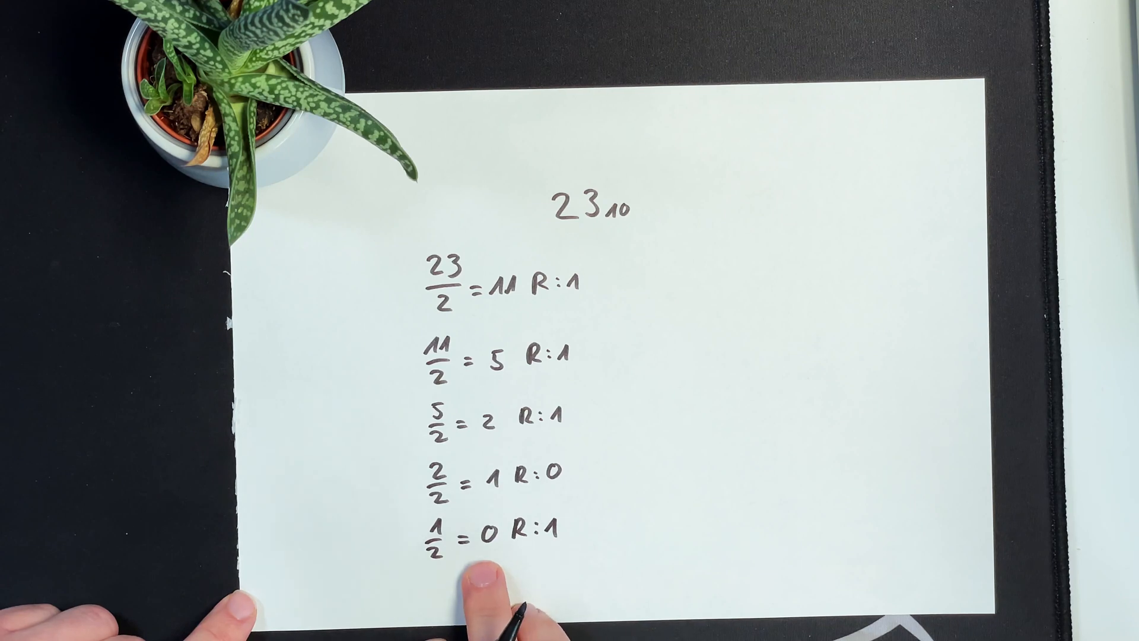